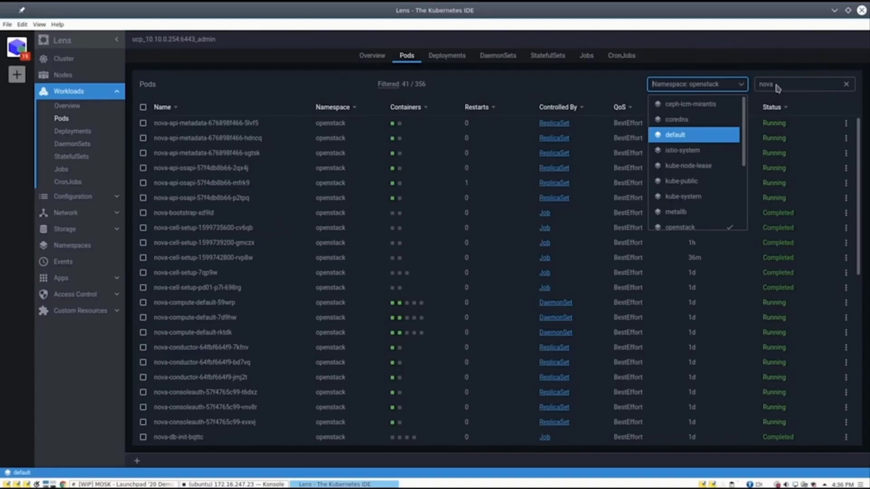
Keep pods limited to the openstack namespace and enter nova-manage in the nova-api-osapi pod shell.
{"action": "left_click", "coordinate": [799, 83]}
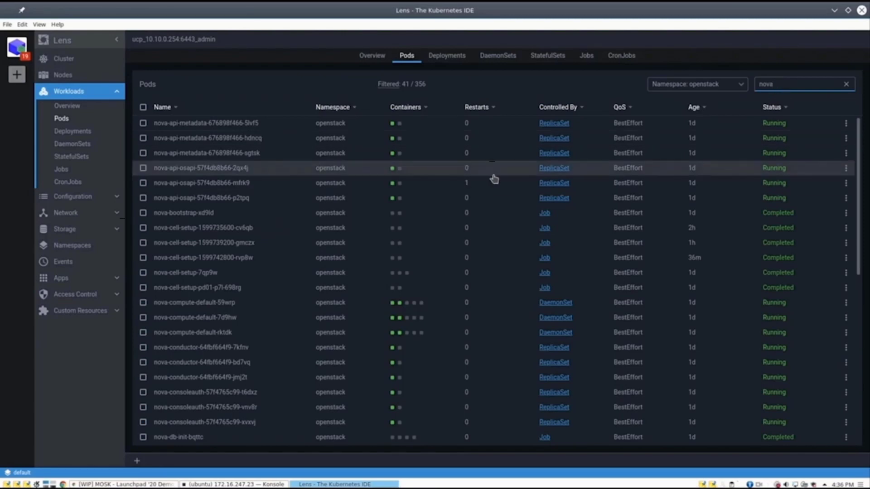
{"action": "mouse_move", "coordinate": [324, 188]}
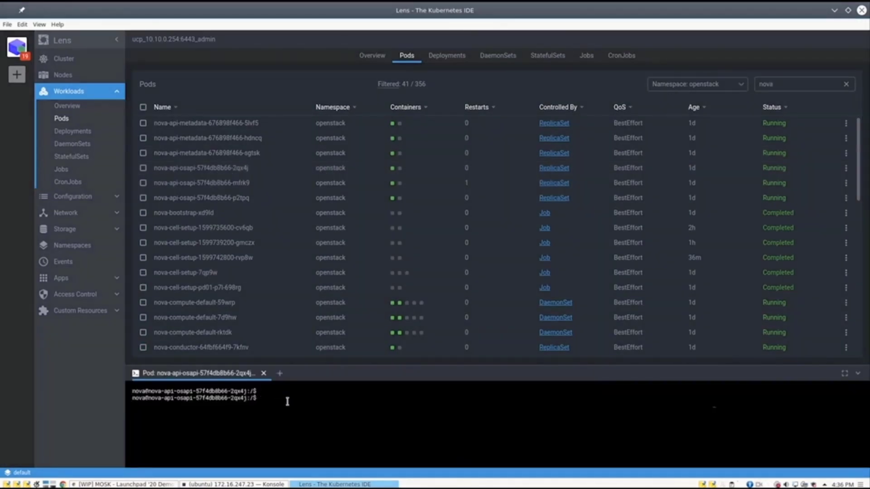
{"action": "type", "text": "nova-manage"}
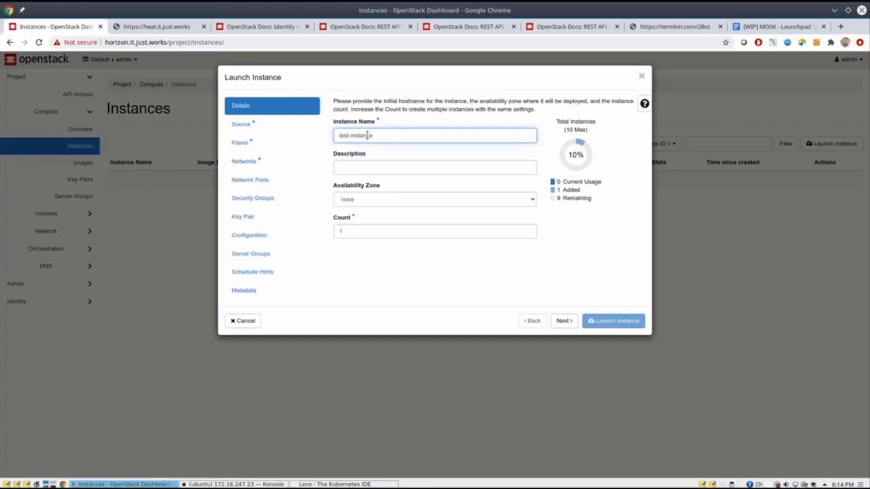
Set test-instance's boot source, flavor, heat-net network and key pair, then launch it.
{"action": "left_click", "coordinate": [241, 123]}
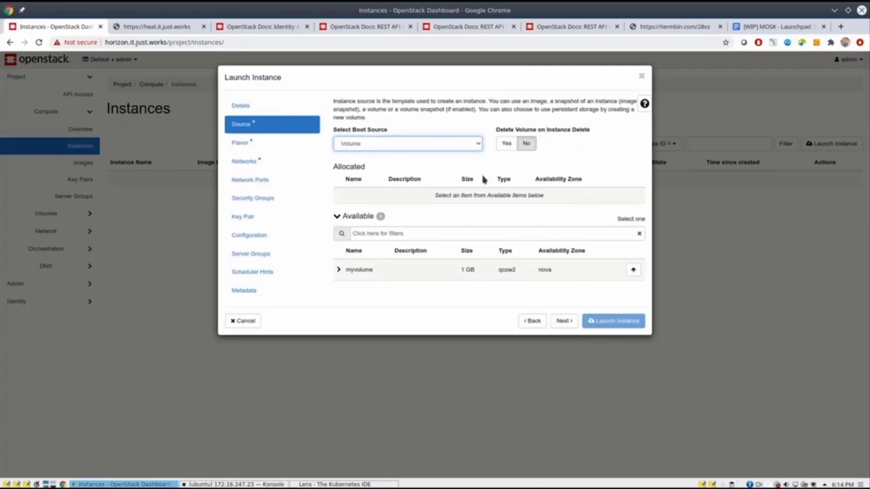
{"action": "left_click", "coordinate": [241, 142]}
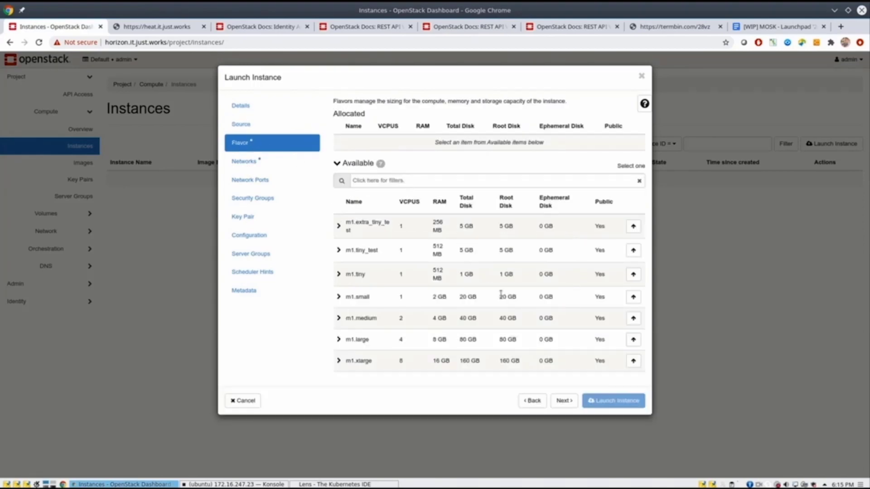
{"action": "left_click", "coordinate": [244, 161]}
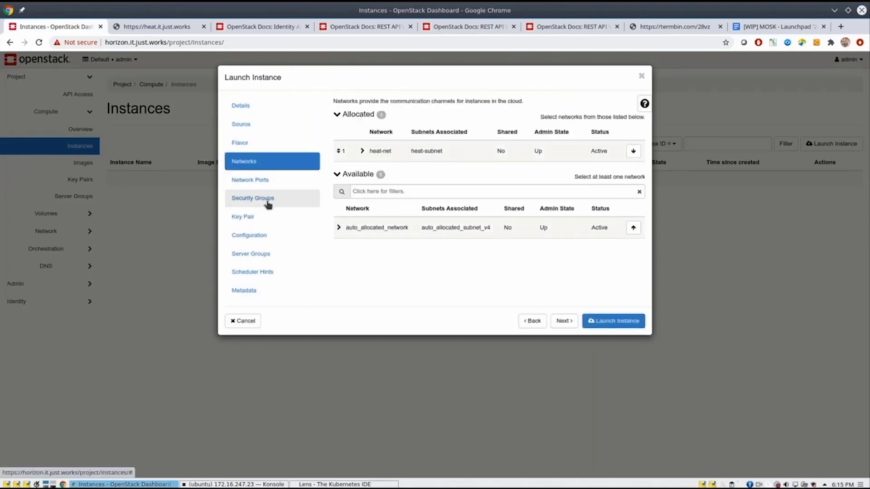
{"action": "left_click", "coordinate": [243, 216]}
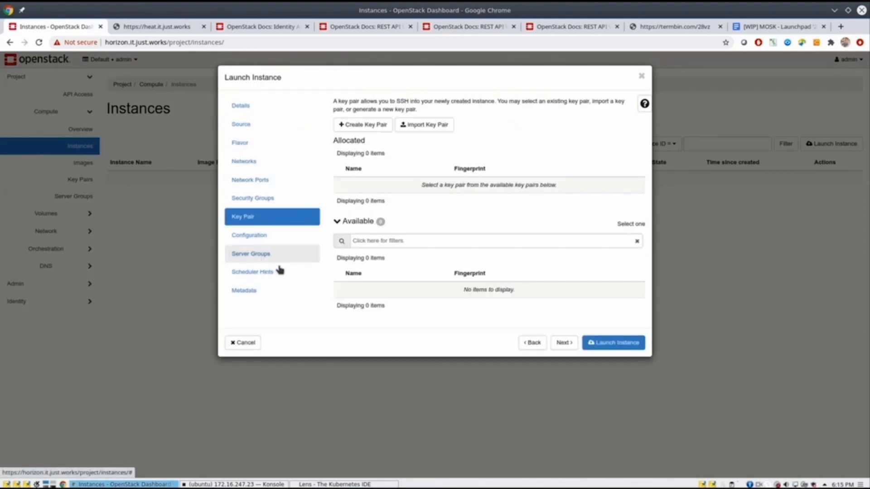
{"action": "left_click", "coordinate": [612, 342]}
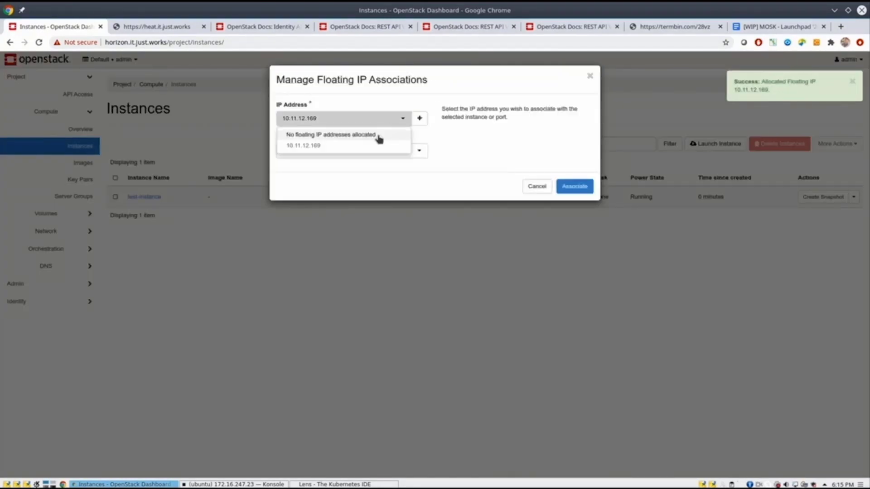
Choose 10.11.12.169 as the floating IP address for test-instance.
{"action": "left_click", "coordinate": [574, 186]}
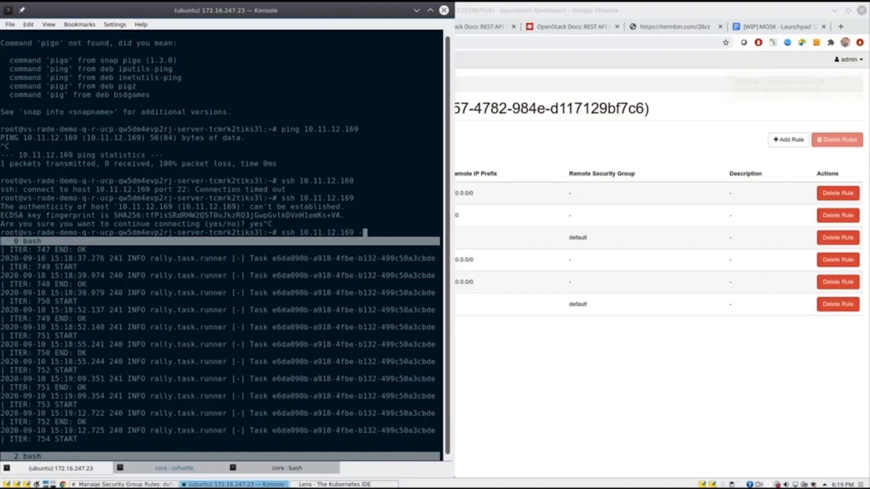
SSH to 10.11.12.169 as user cirros and accept the host key with y.
{"action": "type", "text": "cirros"}
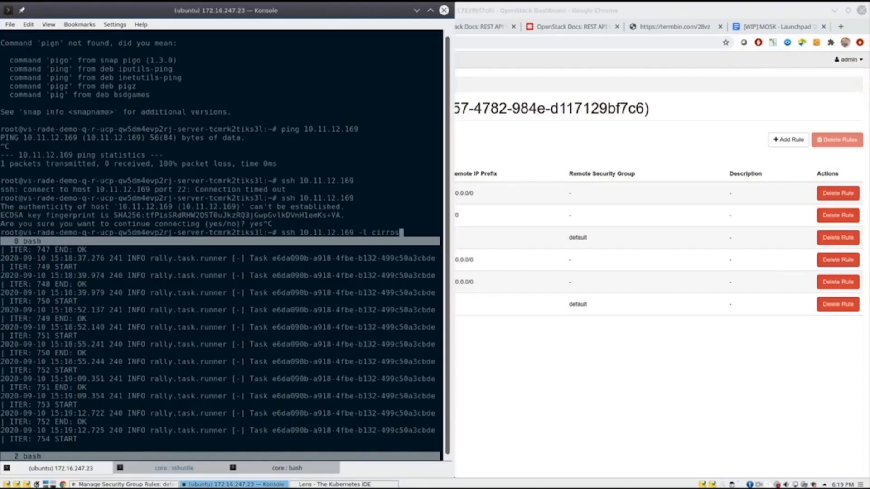
{"action": "type", "text": "y"}
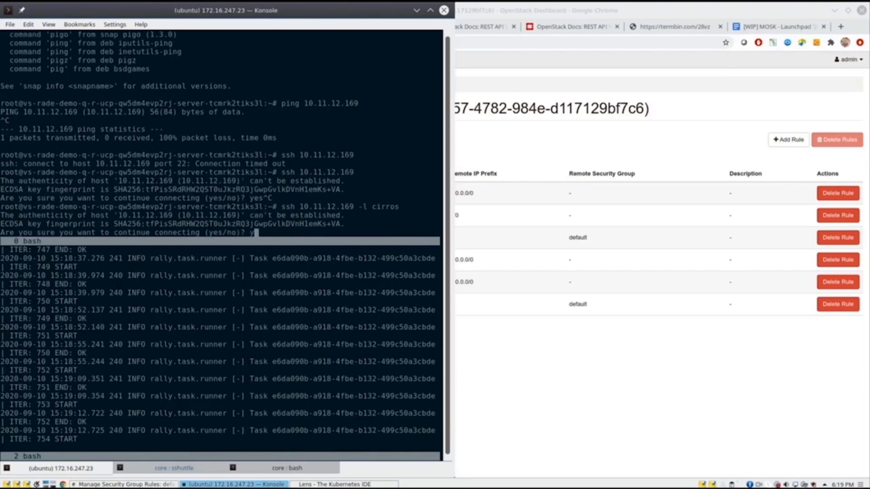